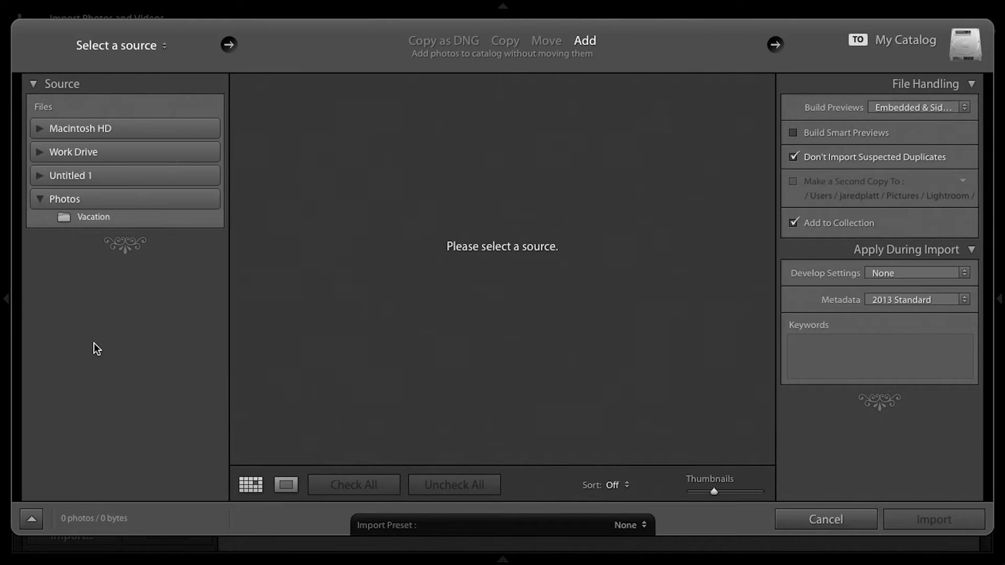
pyautogui.moveTo(58, 258)
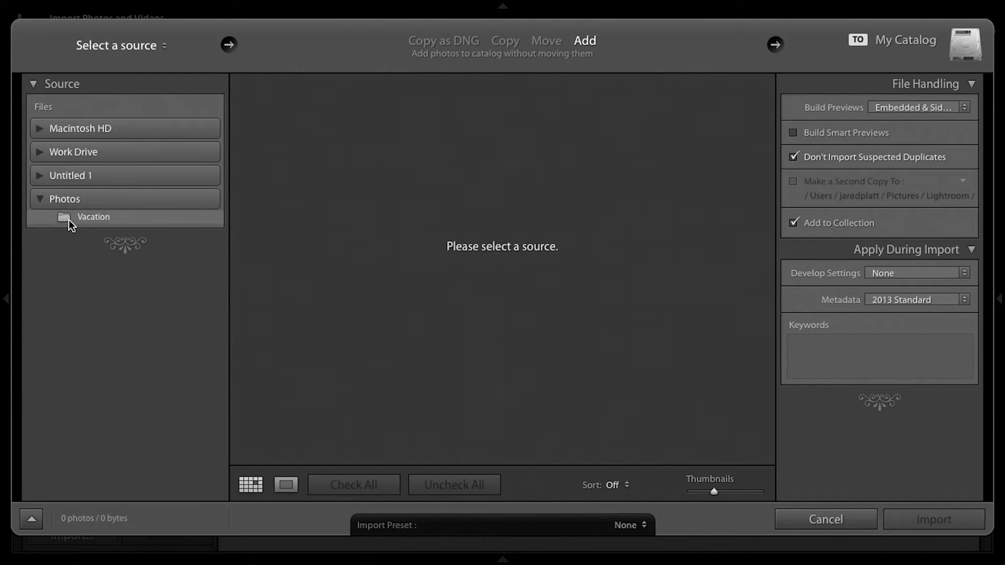
# - Choose the Vacation folder as source and uncheck 'bike with lens flare.jpg' and 'plains.jpg', leaving 8 photos
pyautogui.click(93, 217)
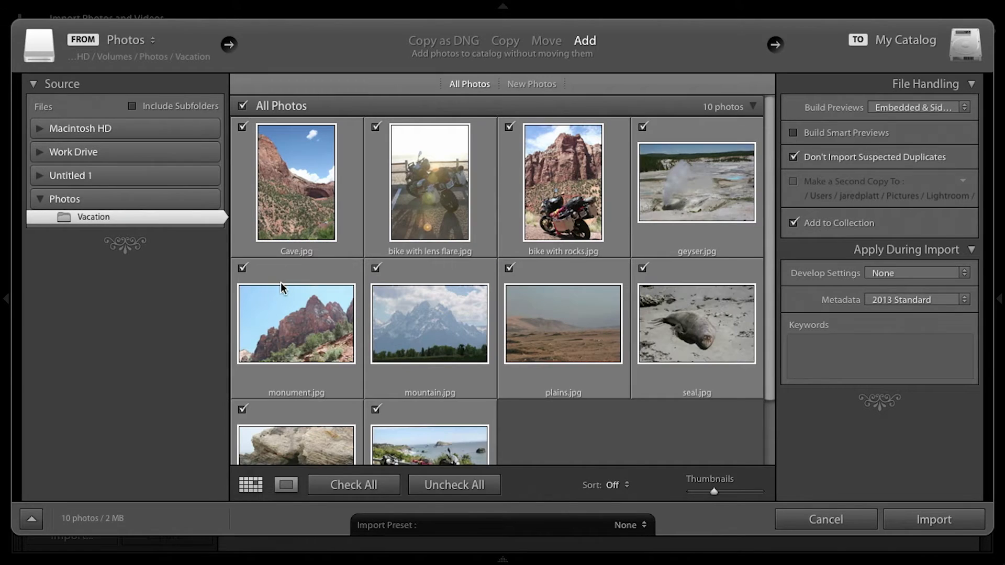
pyautogui.moveTo(377, 134)
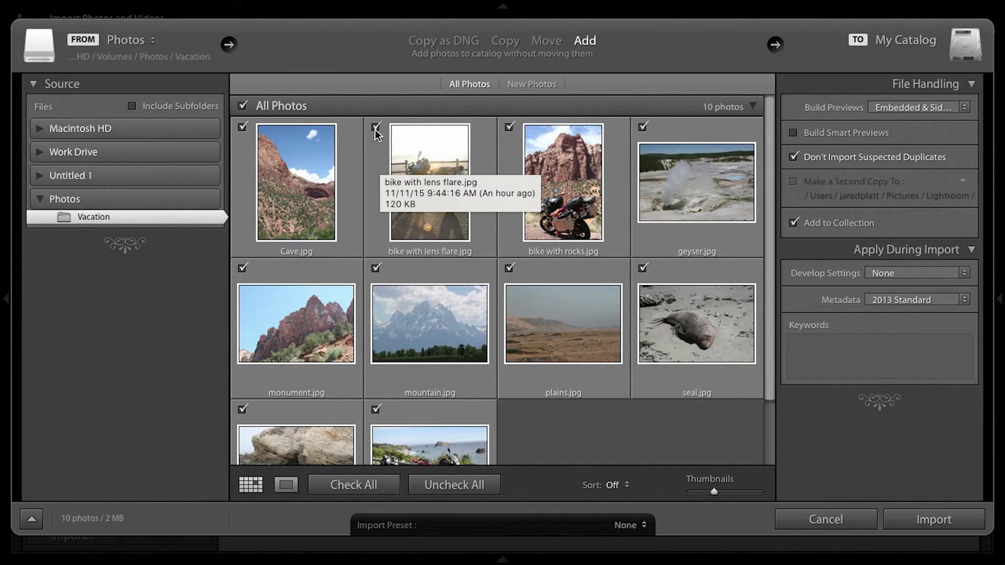
pyautogui.click(376, 127)
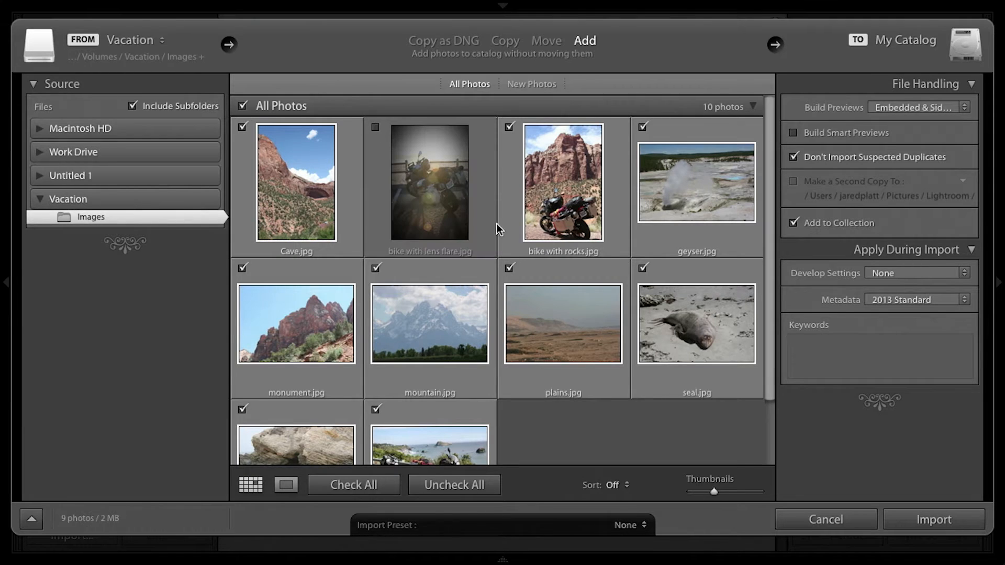
pyautogui.click(509, 268)
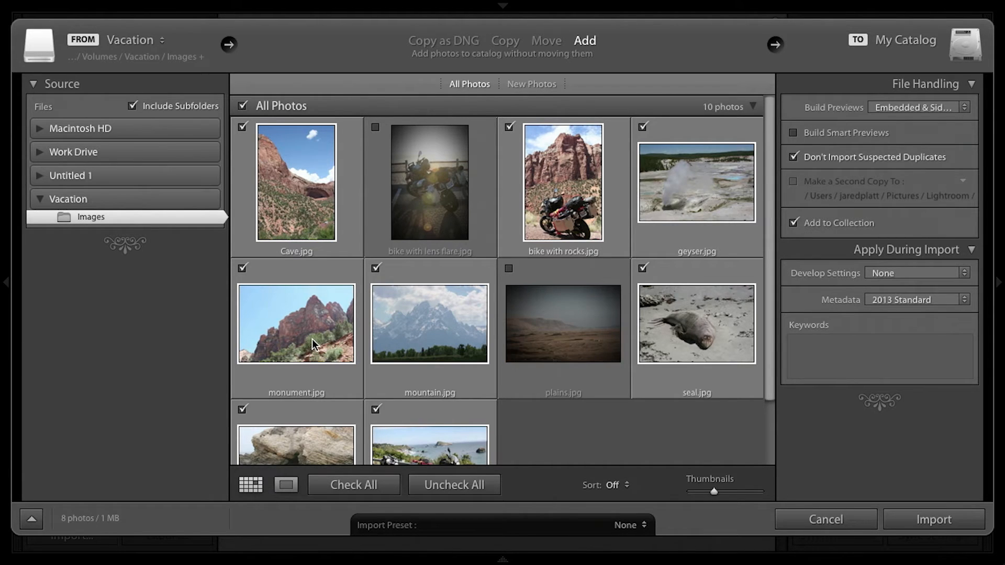
pyautogui.moveTo(933, 519)
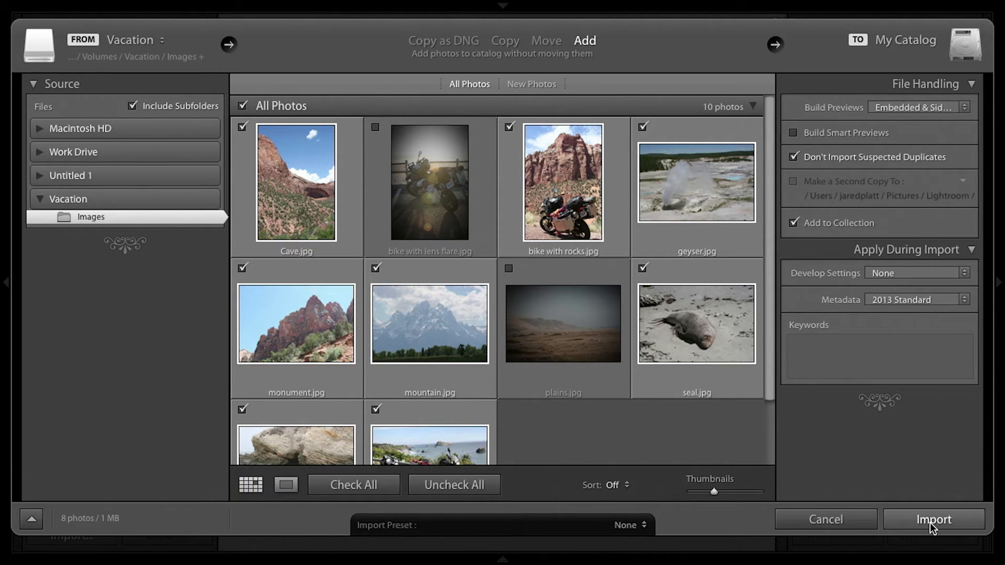
# - Import the 8 checked photos and reveal them under Collections in My First Collection
pyautogui.click(932, 519)
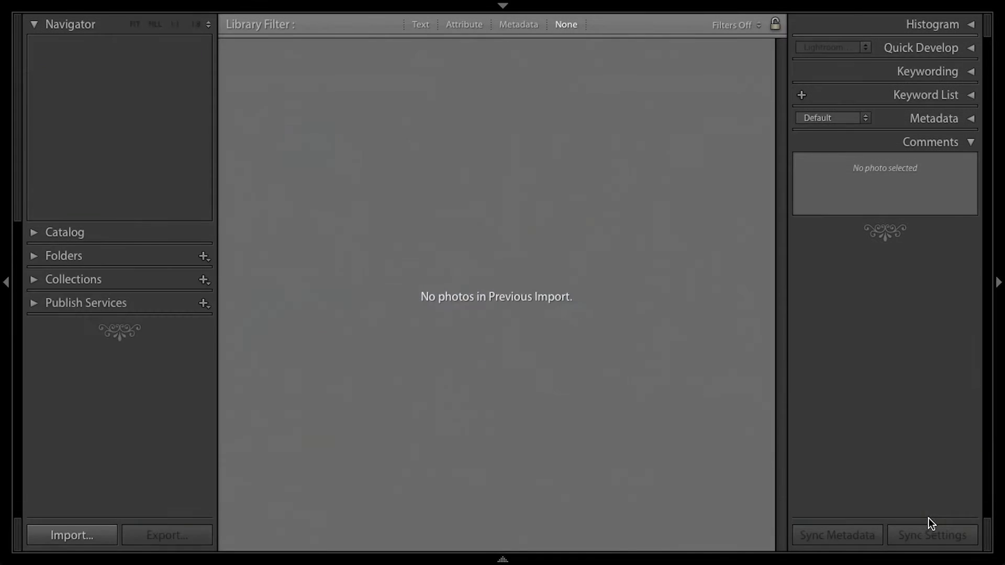
pyautogui.click(74, 279)
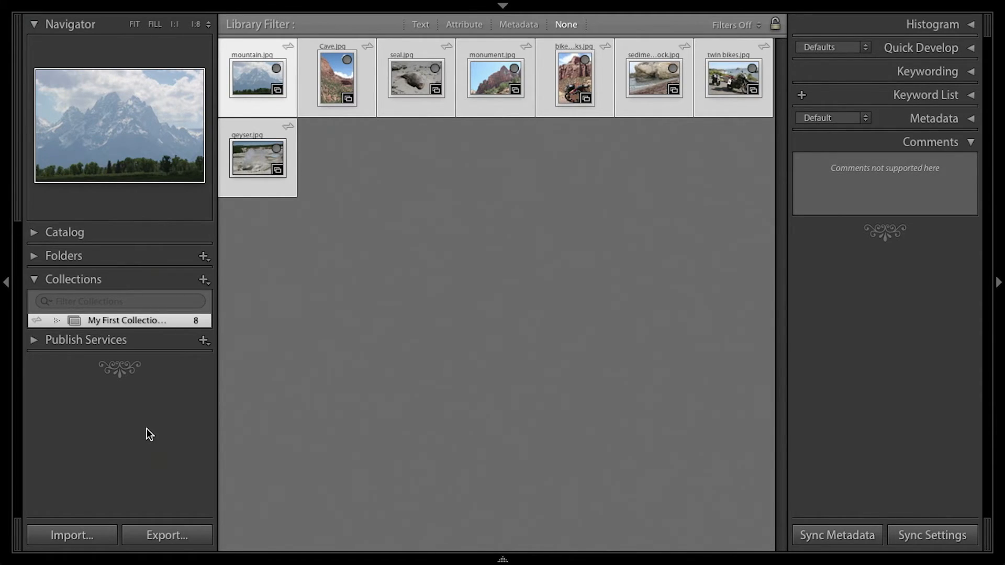
pyautogui.moveTo(113, 334)
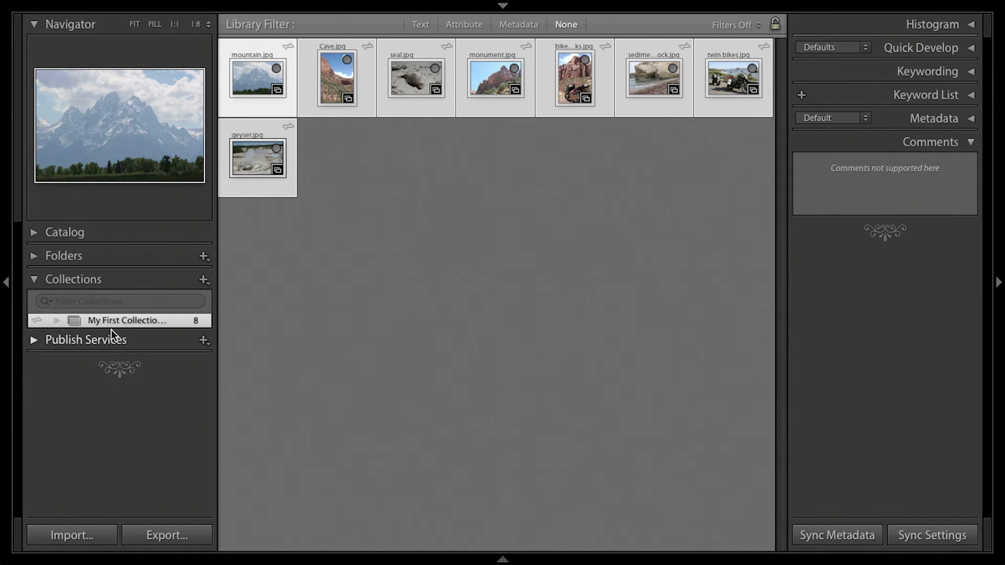